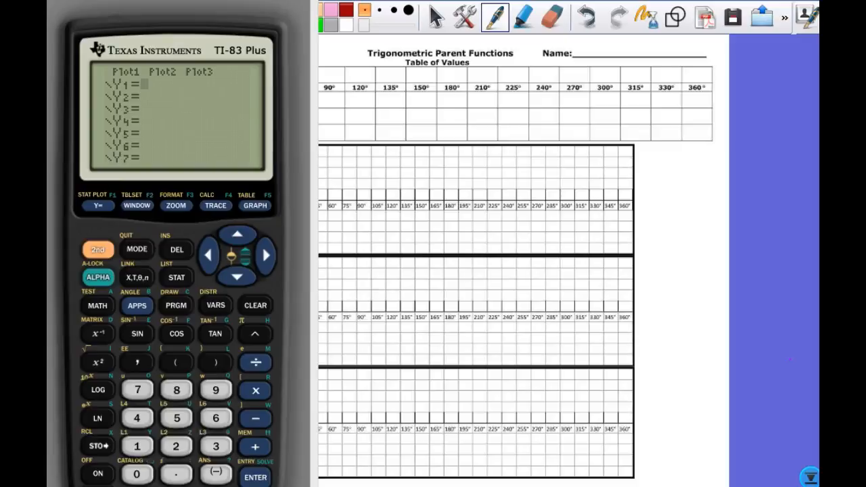
# - Enter sin(X in Y1 and show the graph screen
pyautogui.click(137, 334)
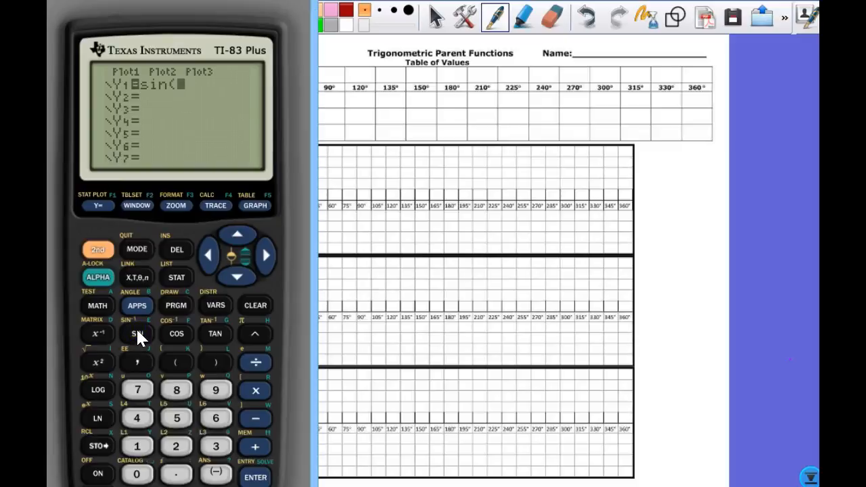
pyautogui.click(136, 277)
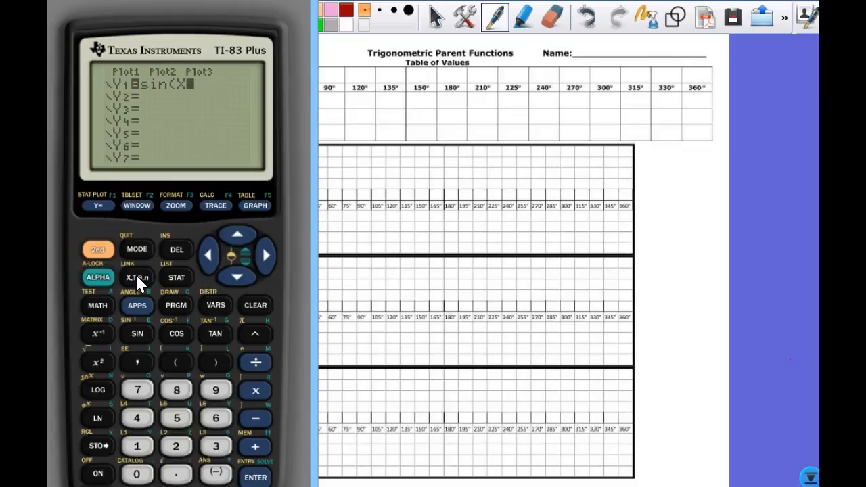
pyautogui.click(255, 206)
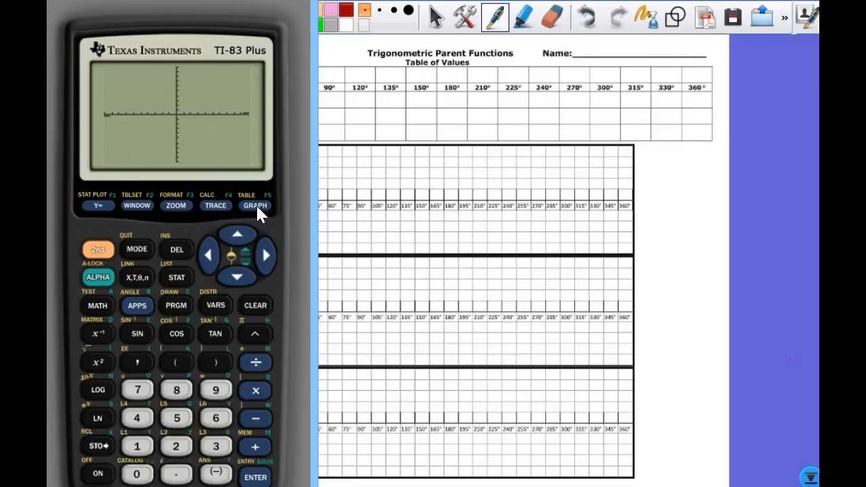
# - Let sin(X) draw in the standard window, then bring up the zoom presets
pyautogui.click(137, 249)
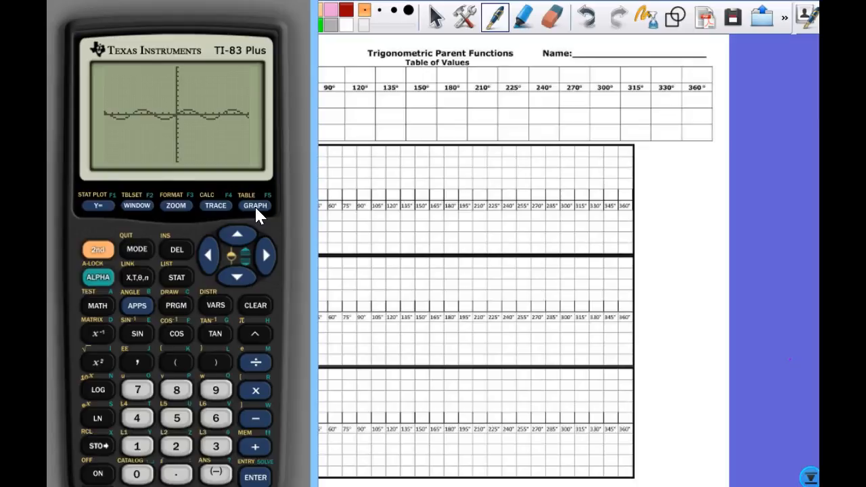
pyautogui.click(175, 205)
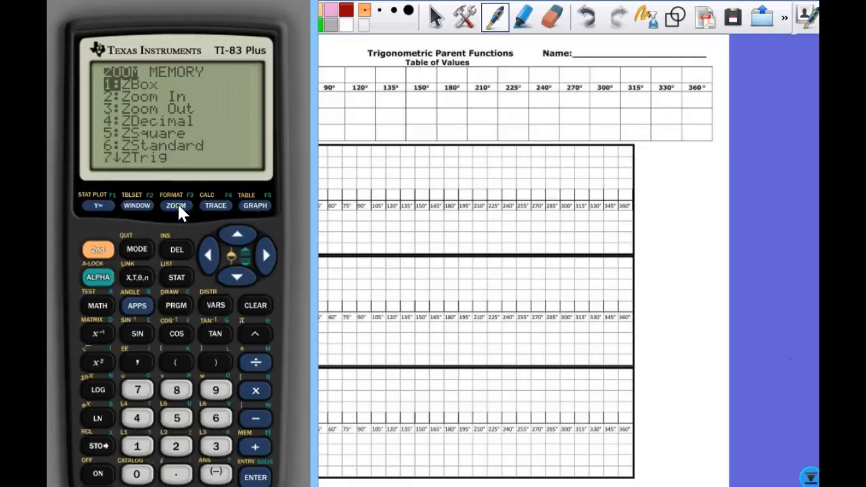
# - Leave the zoom menu for the Y= list with sin(X in Y1 and Y2 empty
pyautogui.click(137, 390)
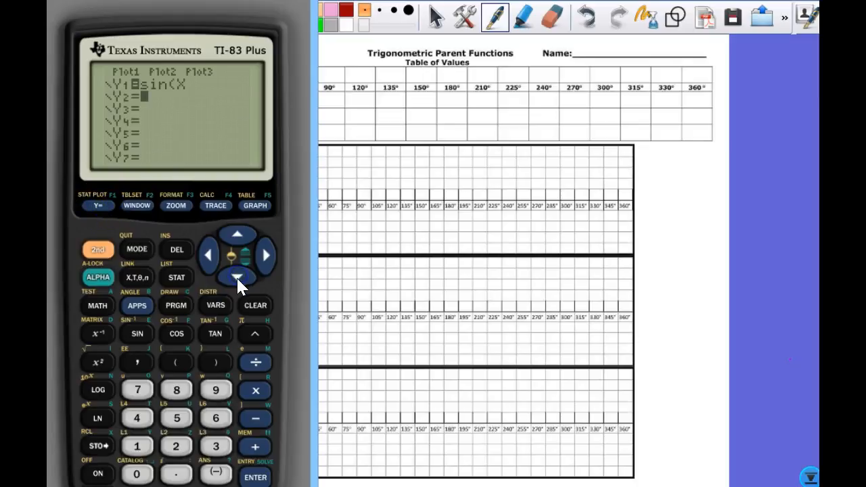
# - Enter cos(X in Y2 and graph it alongside sin(X)
pyautogui.click(176, 334)
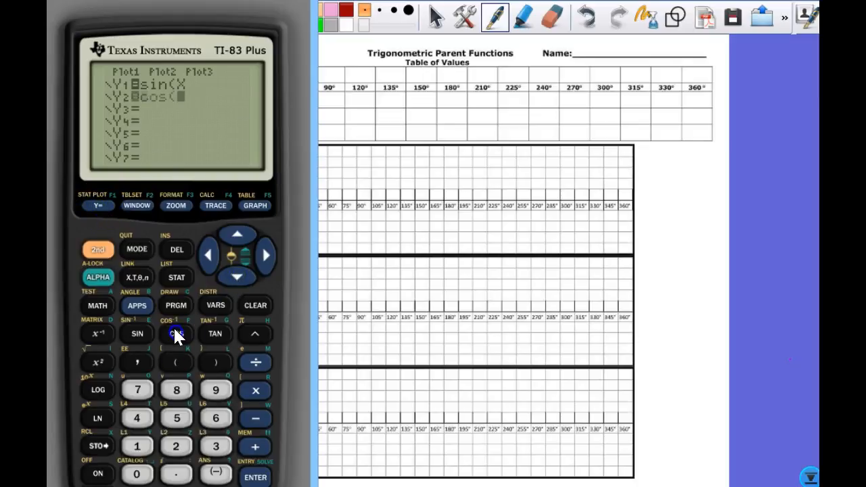
pyautogui.click(136, 276)
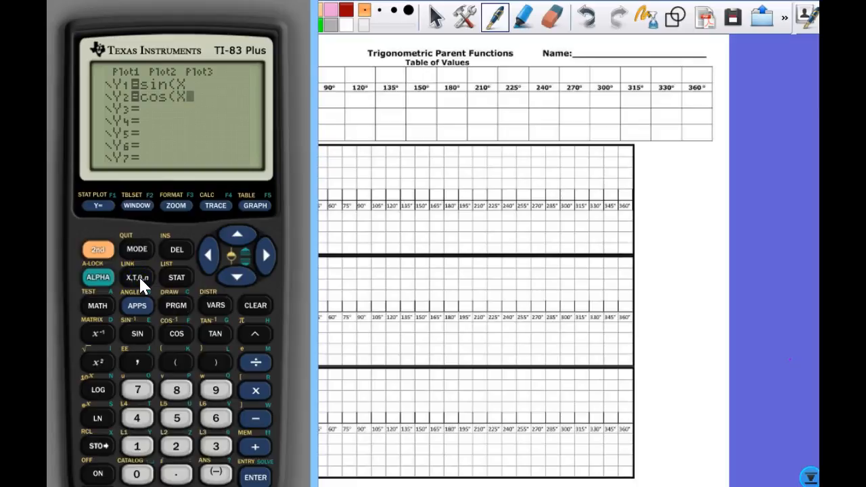
pyautogui.click(255, 206)
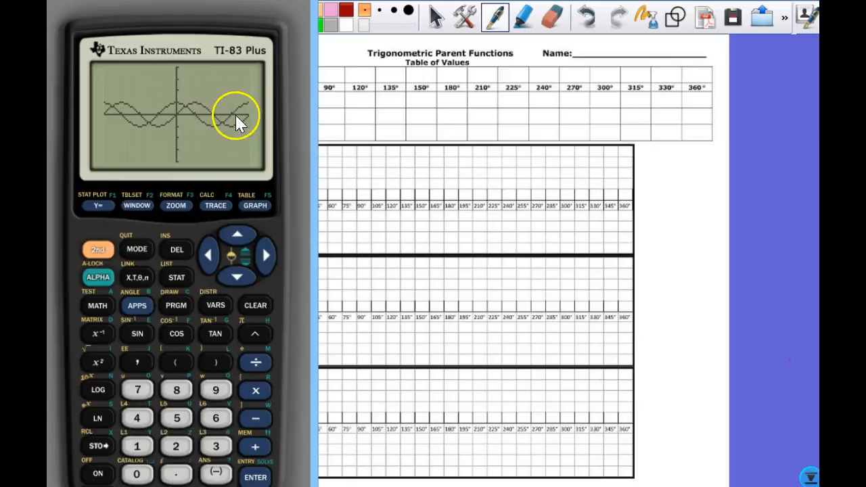
pyautogui.moveTo(226, 125)
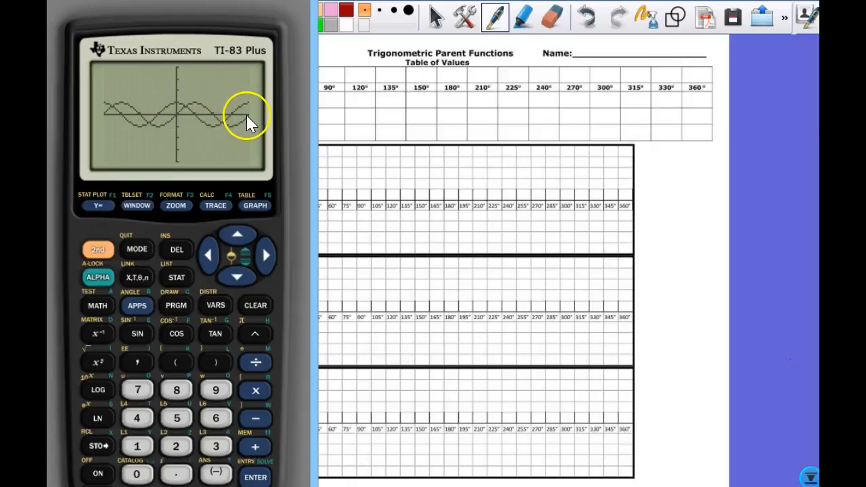
pyautogui.moveTo(216, 117)
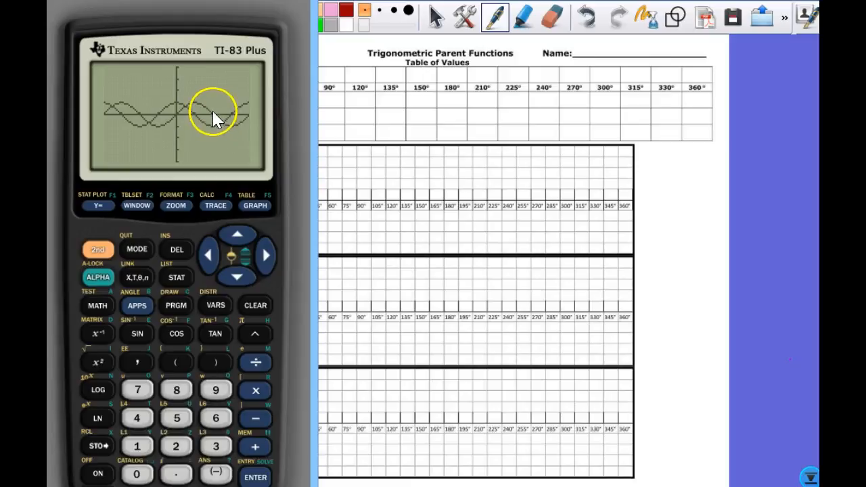
pyautogui.moveTo(196, 120)
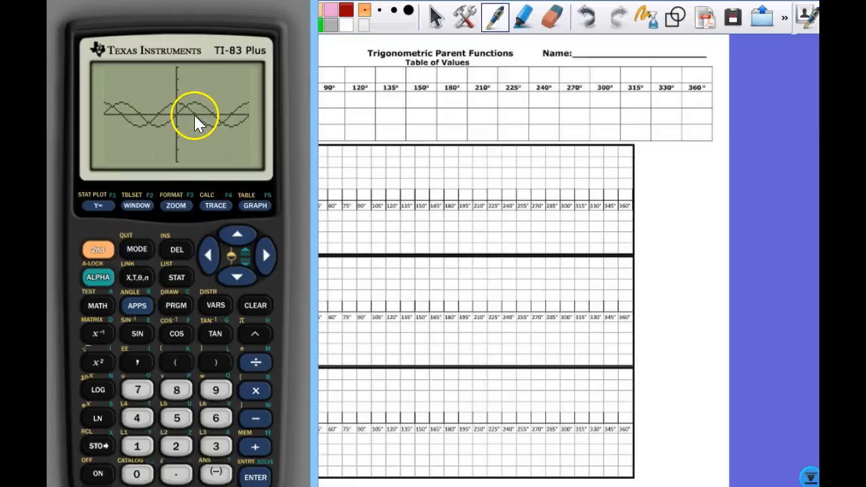
pyautogui.moveTo(200, 138)
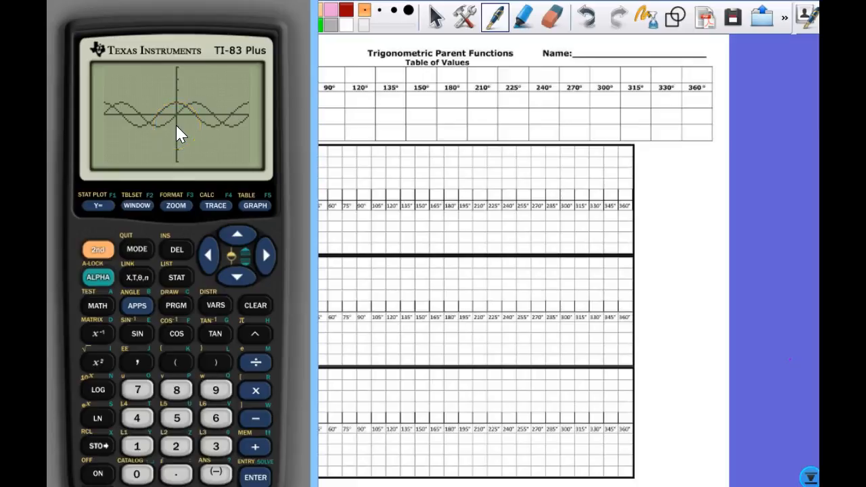
pyautogui.moveTo(171, 140)
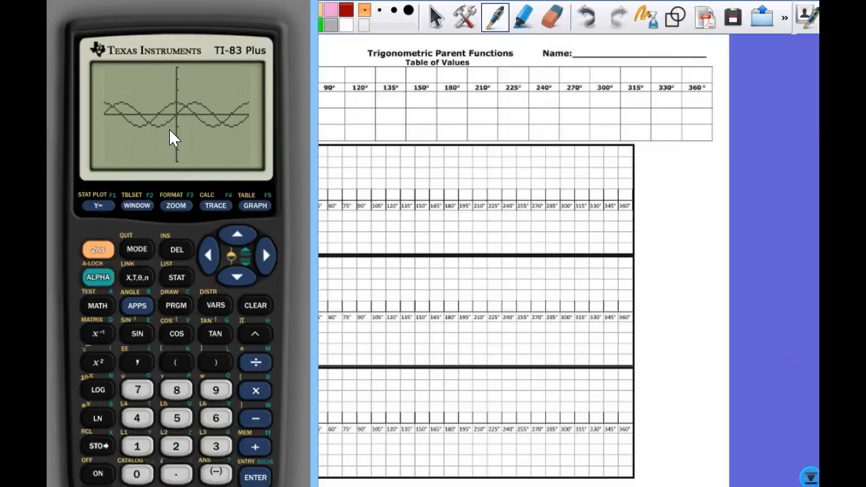
pyautogui.click(184, 130)
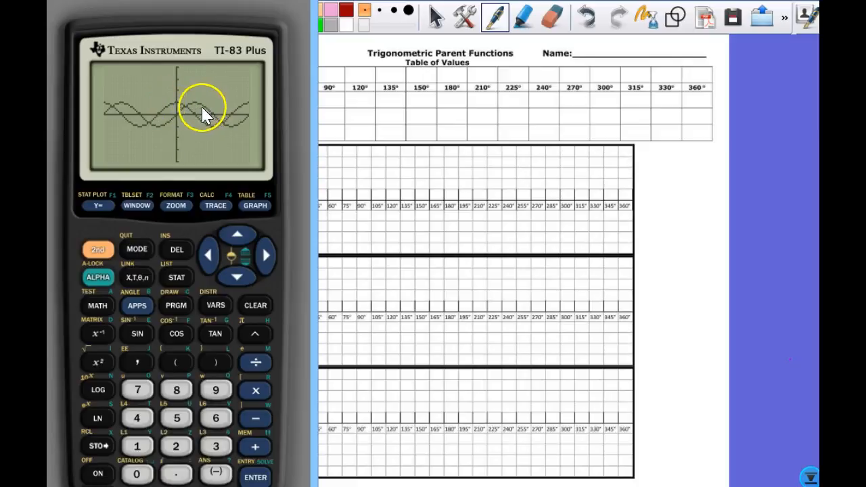
pyautogui.moveTo(215, 133)
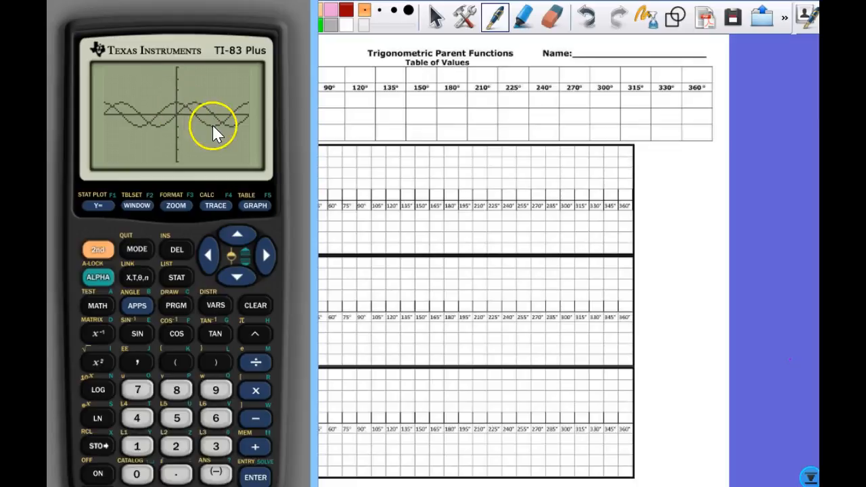
pyautogui.moveTo(168, 130)
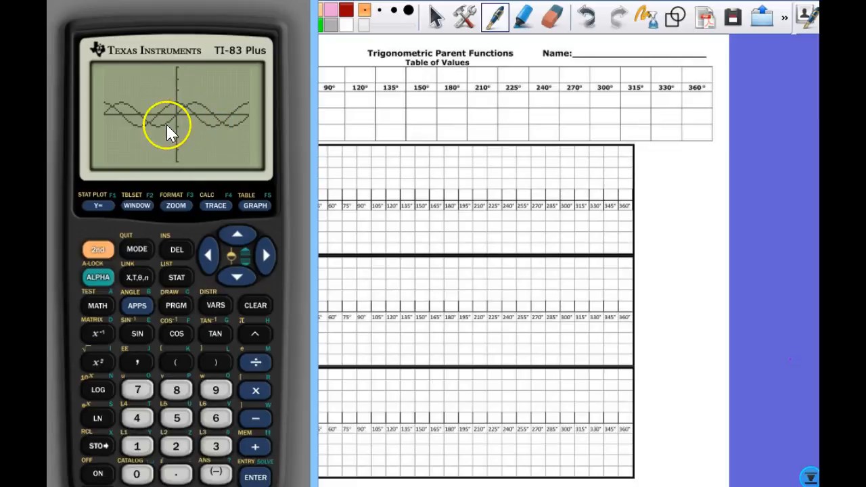
pyautogui.moveTo(237, 130)
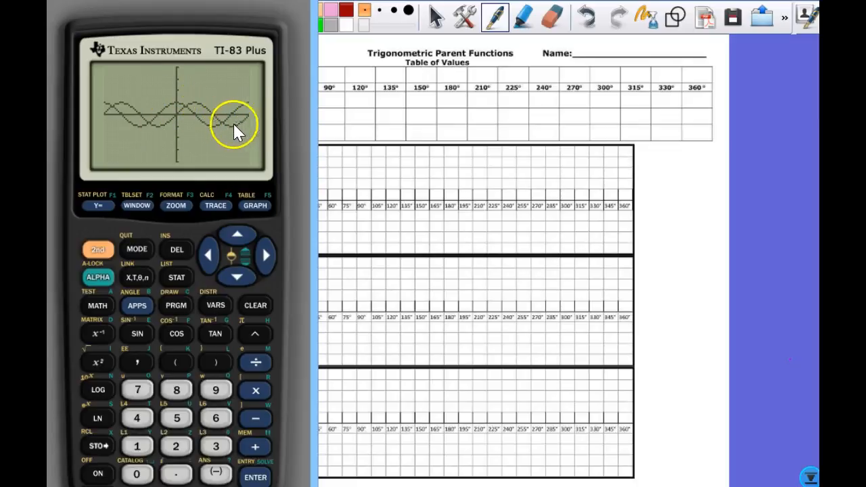
pyautogui.moveTo(220, 133)
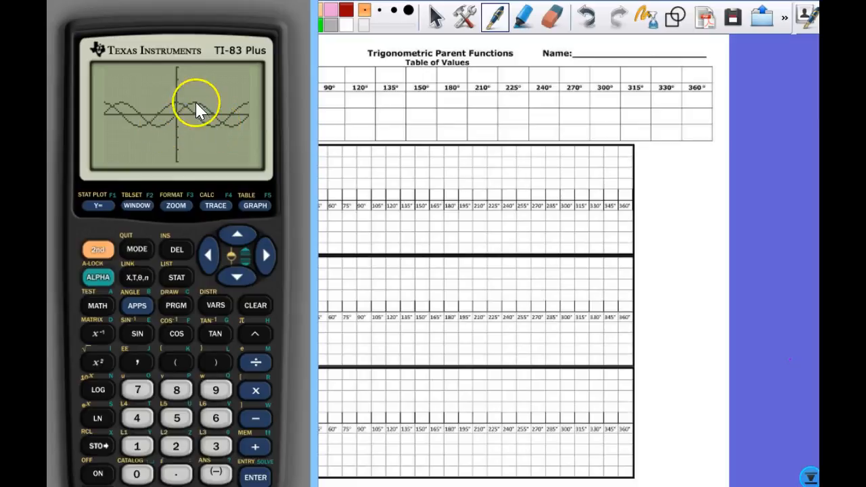
pyautogui.moveTo(196, 110)
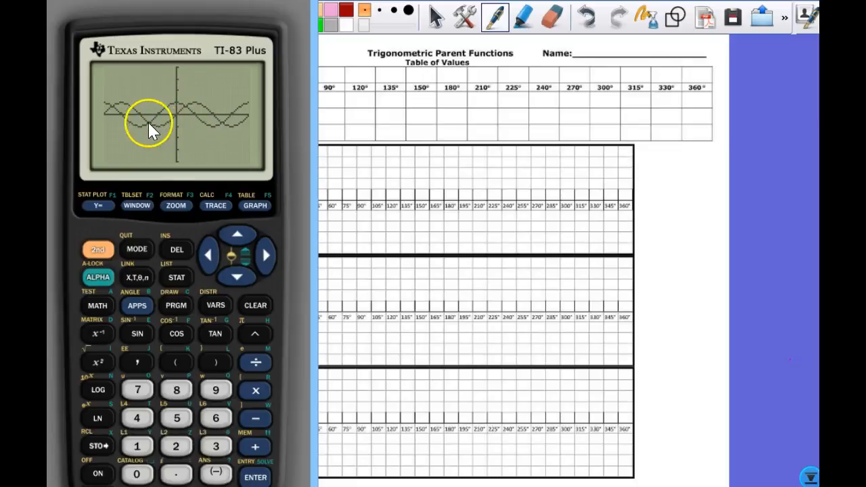
pyautogui.moveTo(208, 133)
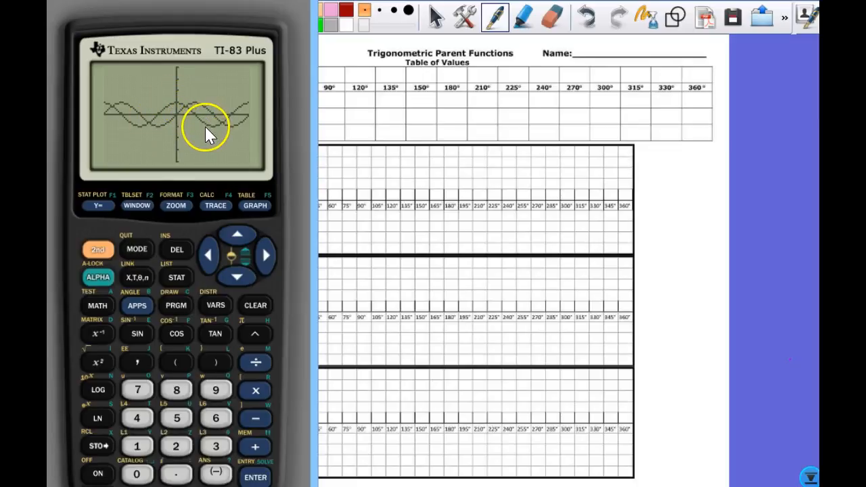
pyautogui.moveTo(228, 133)
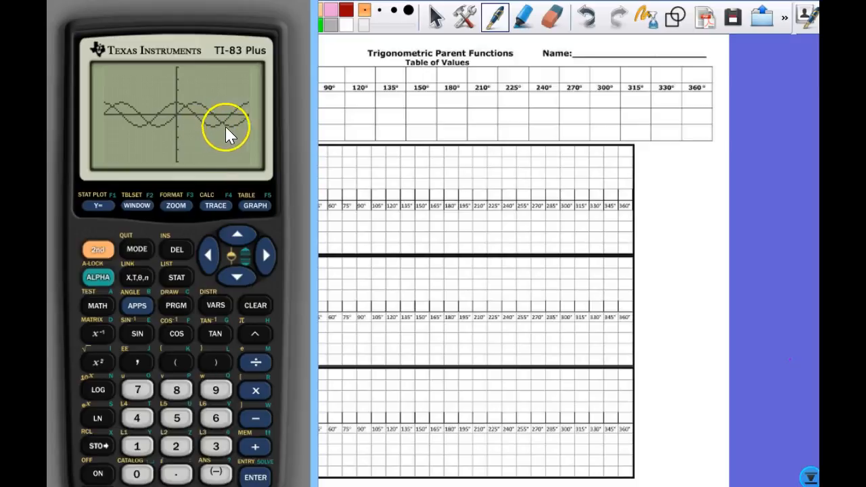
pyautogui.moveTo(161, 129)
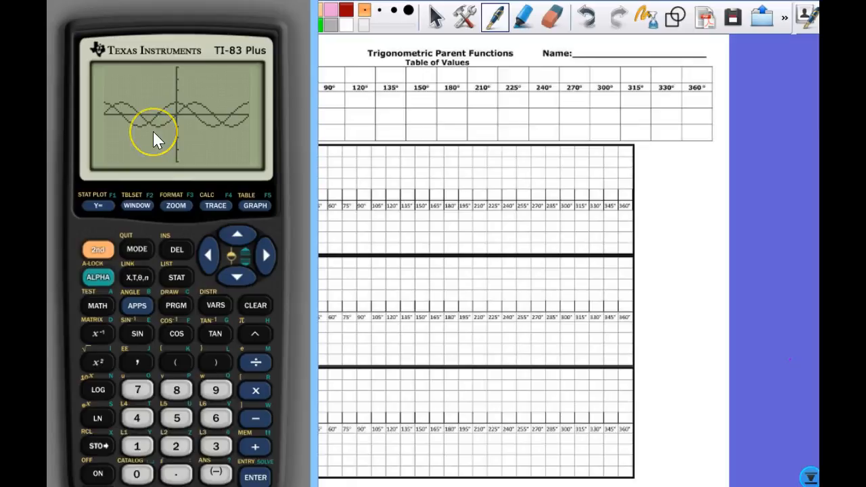
pyautogui.moveTo(168, 139)
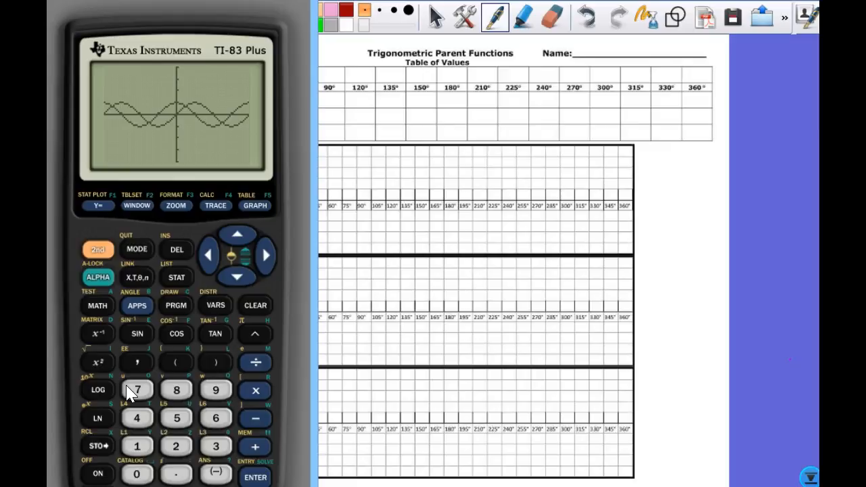
# - Extend Y2 to cos(X−π/4) and start redrawing the graph
pyautogui.click(97, 205)
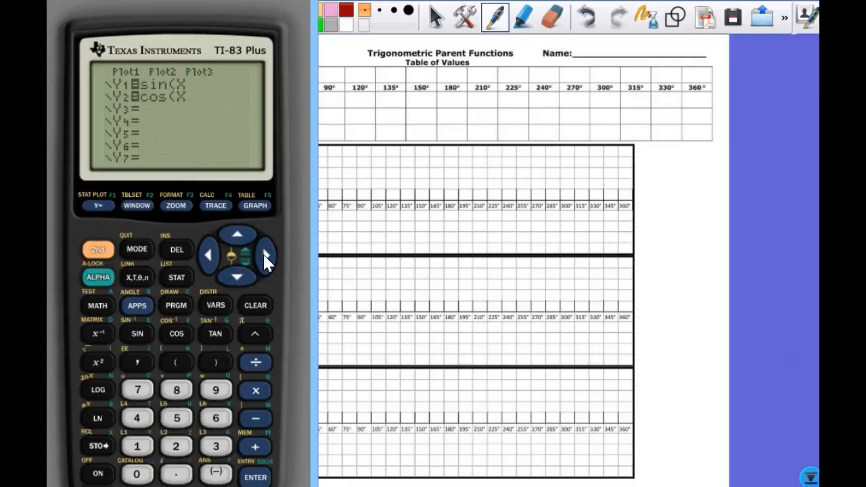
pyautogui.click(255, 418)
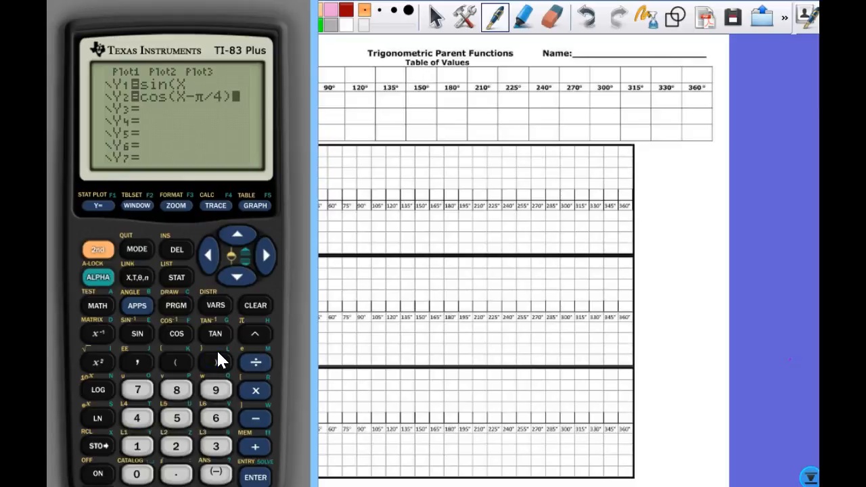
pyautogui.click(254, 206)
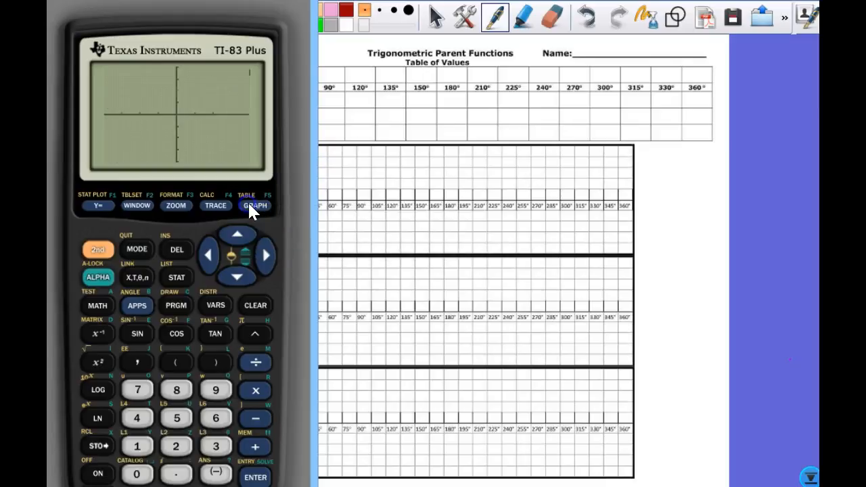
# - Let sin(X) and cos(X−π/4) finish drawing and compare the curves
pyautogui.click(254, 205)
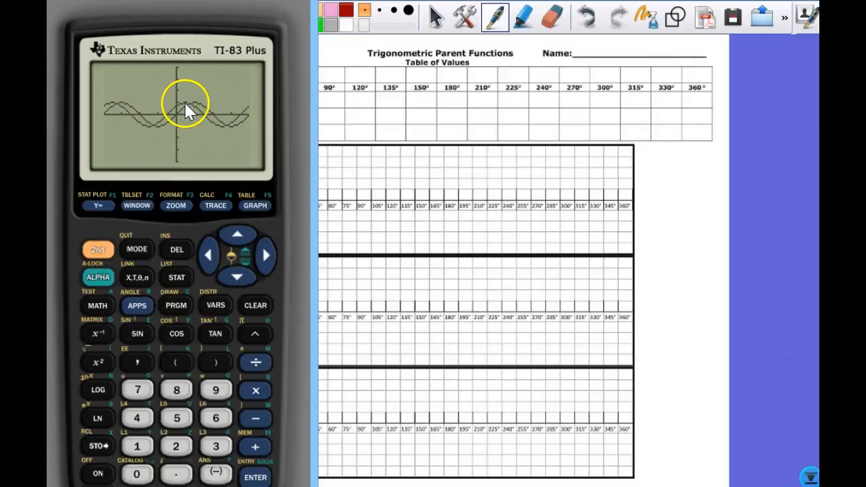
pyautogui.moveTo(179, 110)
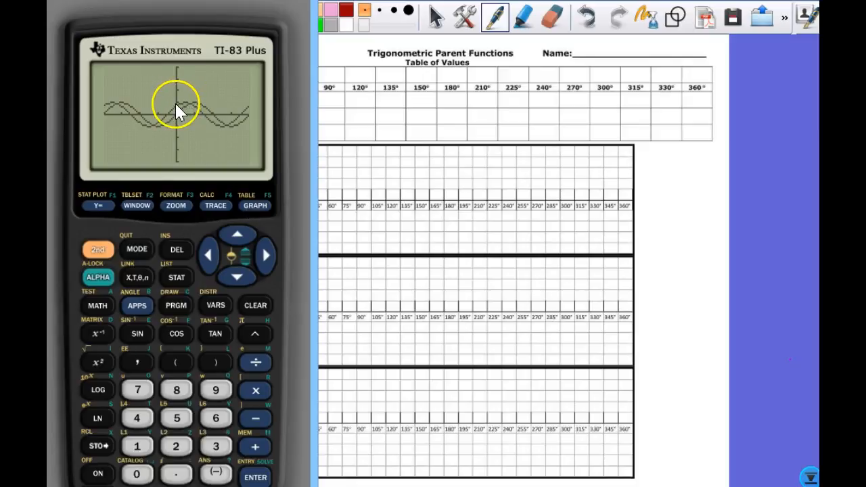
pyautogui.moveTo(200, 109)
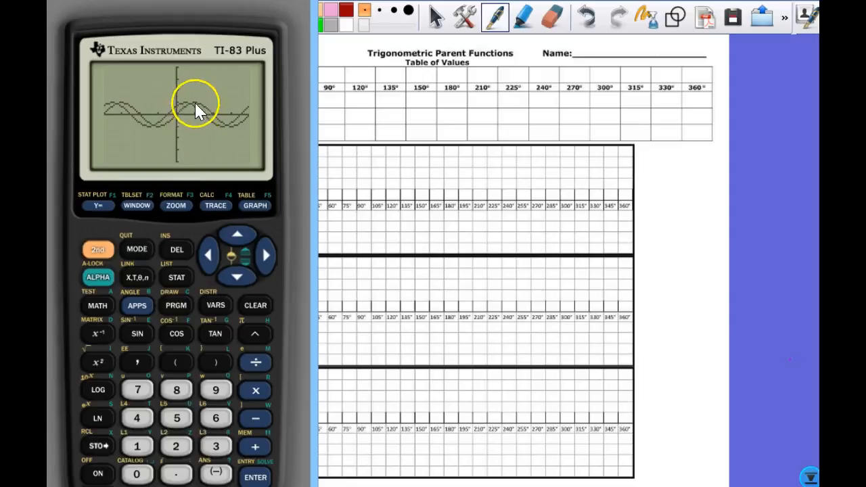
pyautogui.moveTo(203, 129)
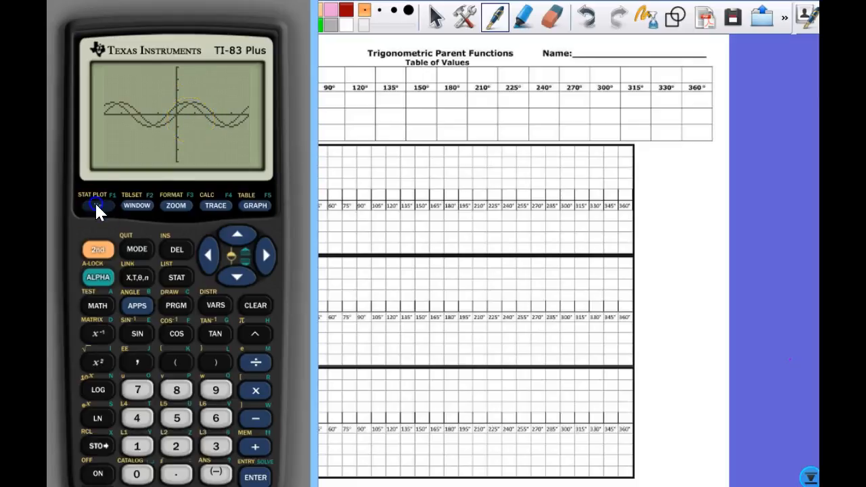
# - Change the Y2 shift to cos(X−π/2) and regraph
pyautogui.click(97, 205)
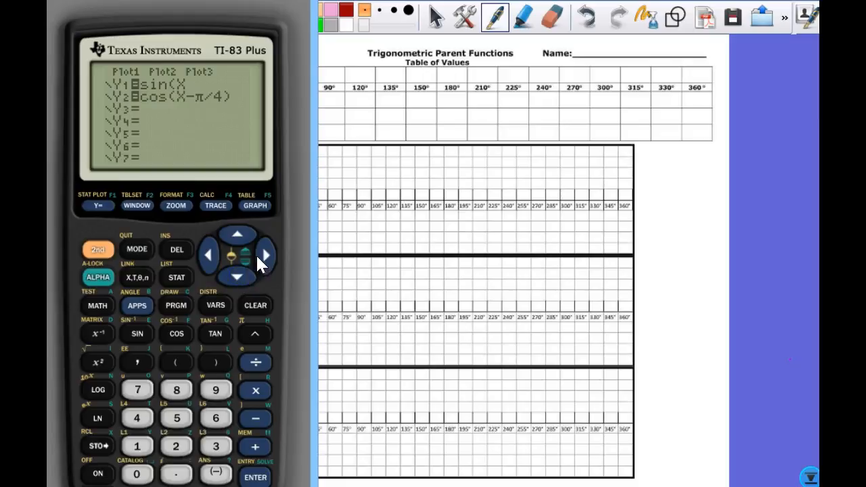
pyautogui.moveTo(264, 264)
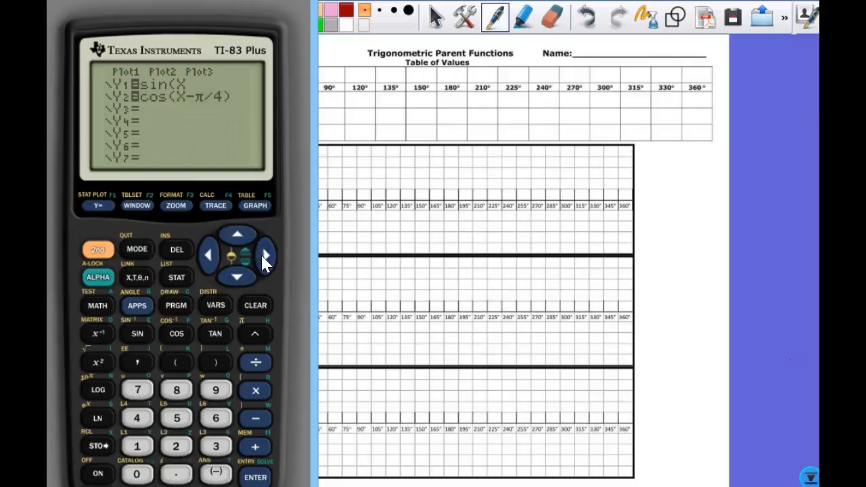
pyautogui.click(176, 445)
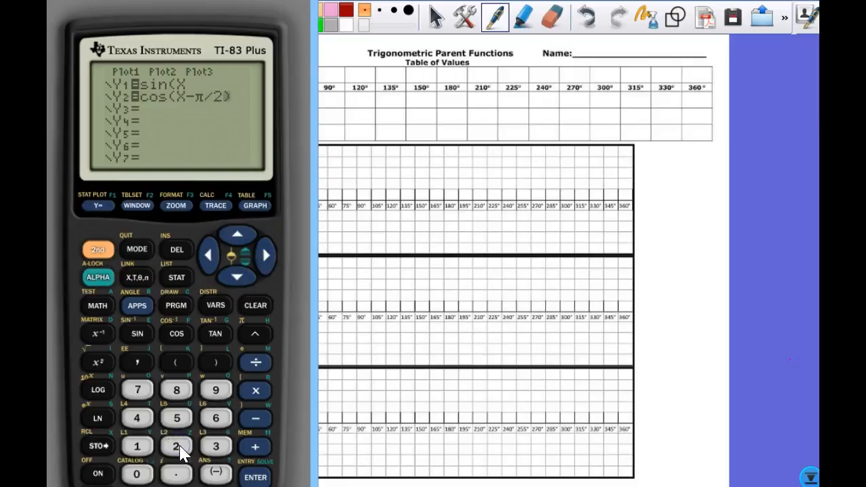
pyautogui.click(254, 206)
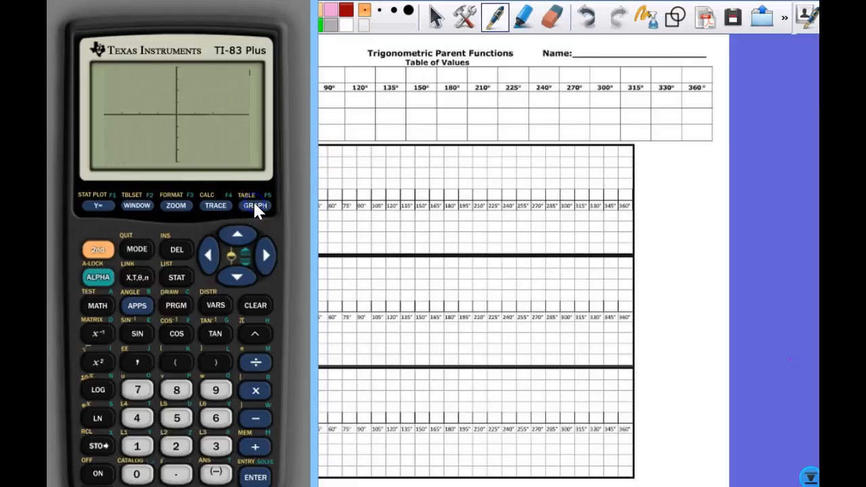
# - View cos(X−π/2) coinciding with sin(X), then return to the Y= list
pyautogui.click(254, 206)
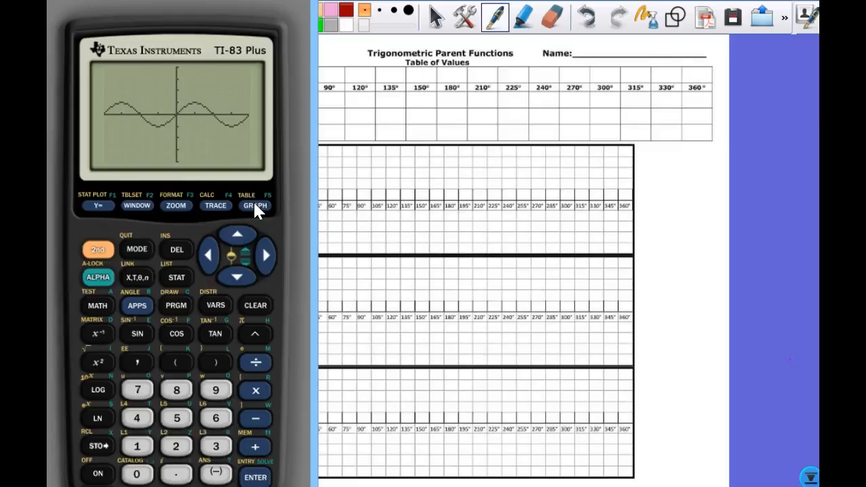
pyautogui.click(98, 205)
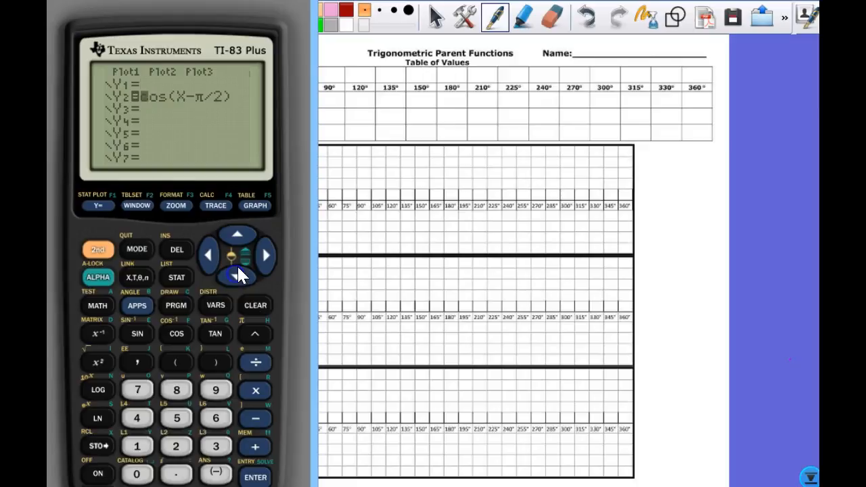
# - Clear the cos(X−π/2) equation from Y2
pyautogui.click(255, 305)
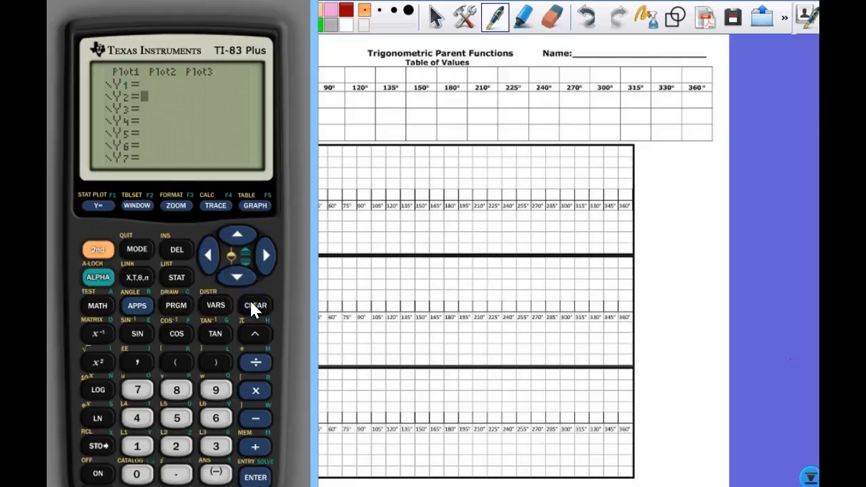
pyautogui.click(255, 306)
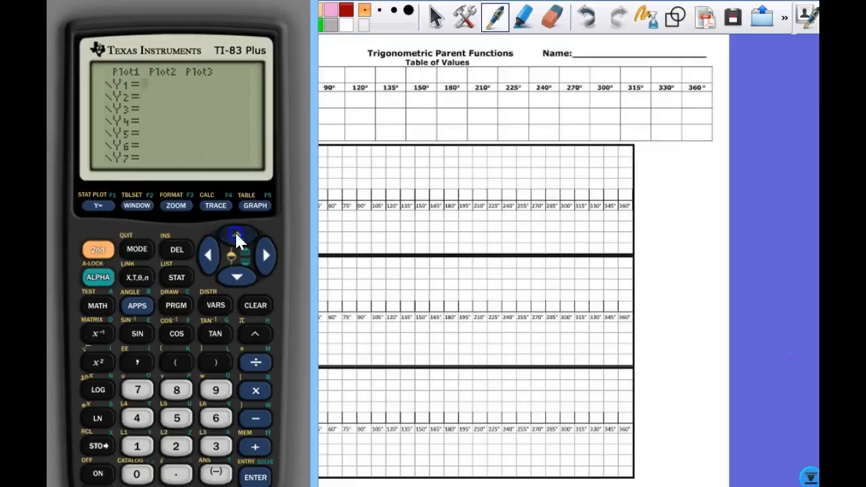
# - Re-enter sin(X) in Y1 and graph the single sine curve
pyautogui.click(137, 335)
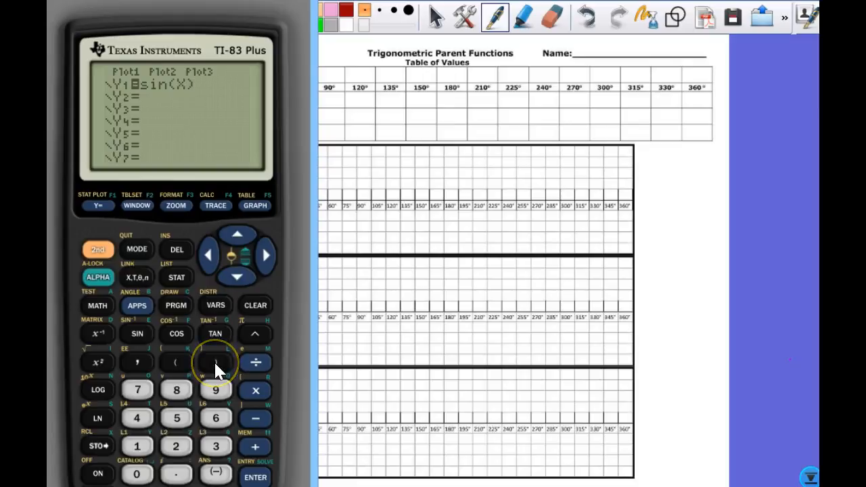
pyautogui.click(255, 206)
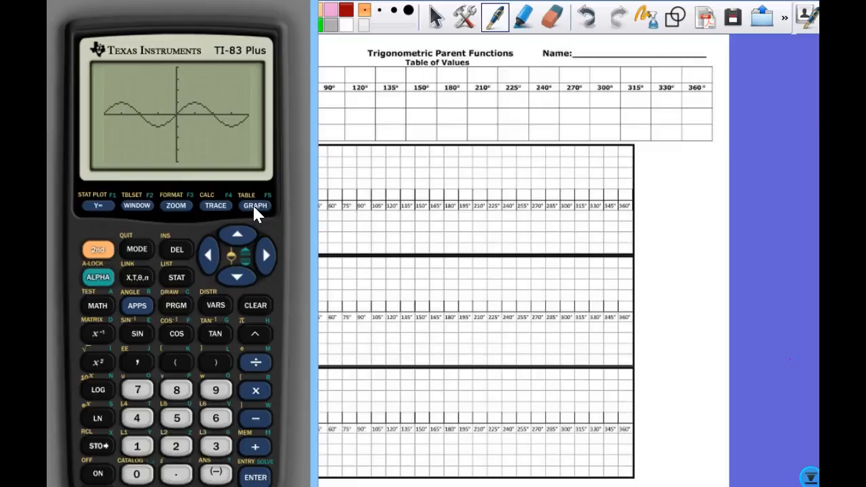
pyautogui.click(137, 206)
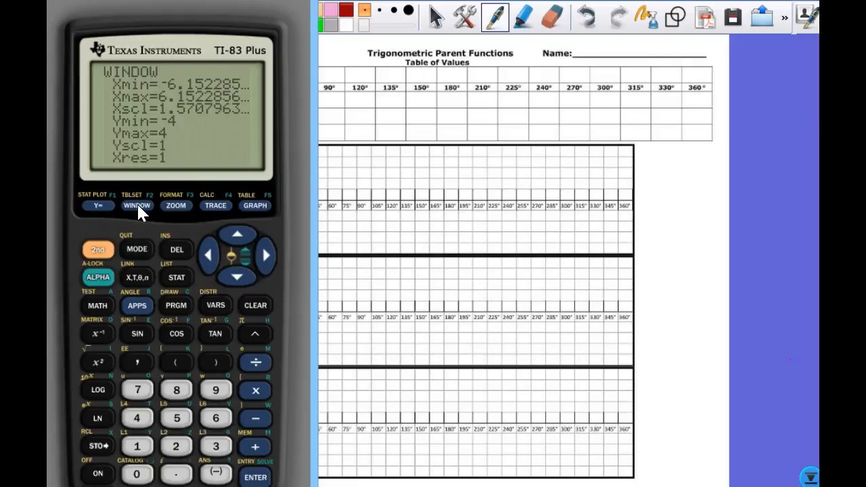
# - Set the window to Xmin 0, Xmax 360, Xscl 1, Ymin -1.25, Ymax 1.25
pyautogui.click(136, 206)
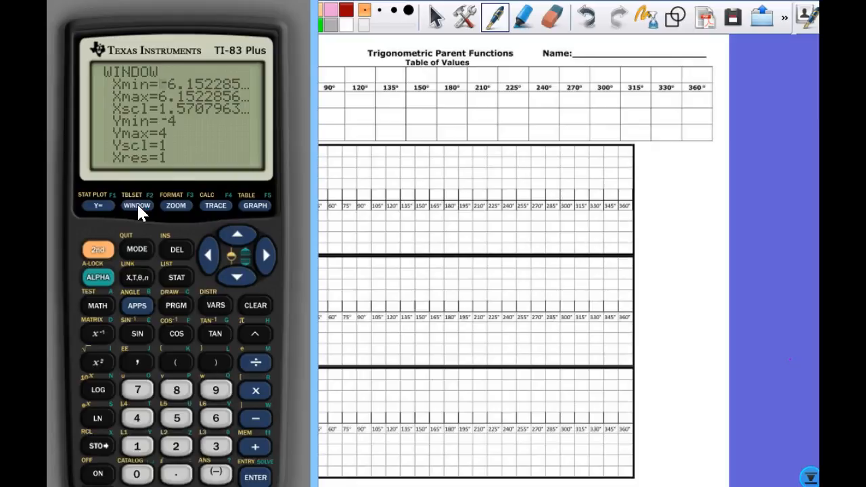
pyautogui.click(237, 277)
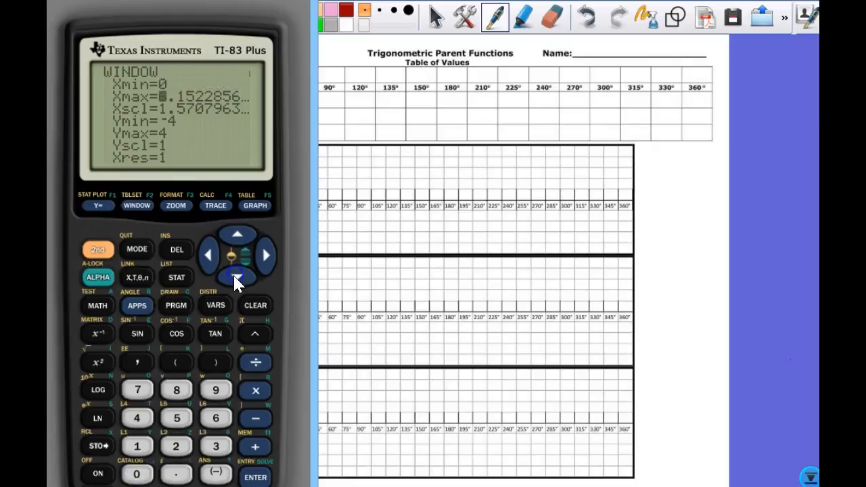
pyautogui.click(136, 474)
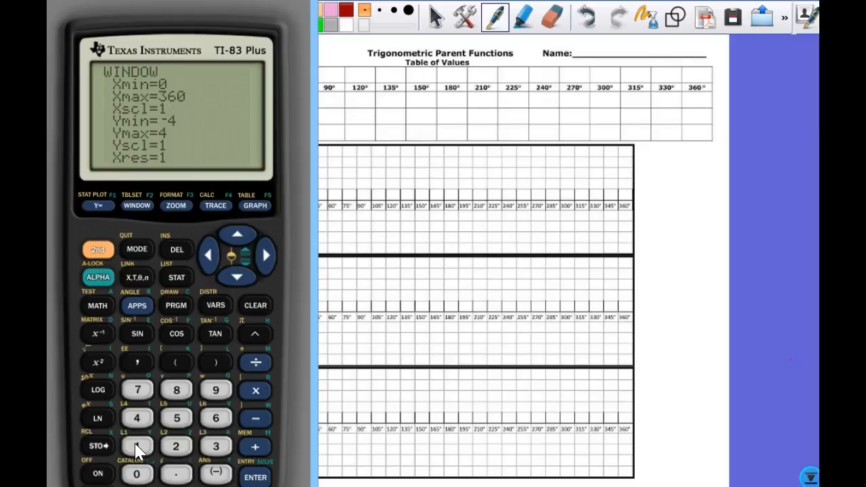
pyautogui.press('down')
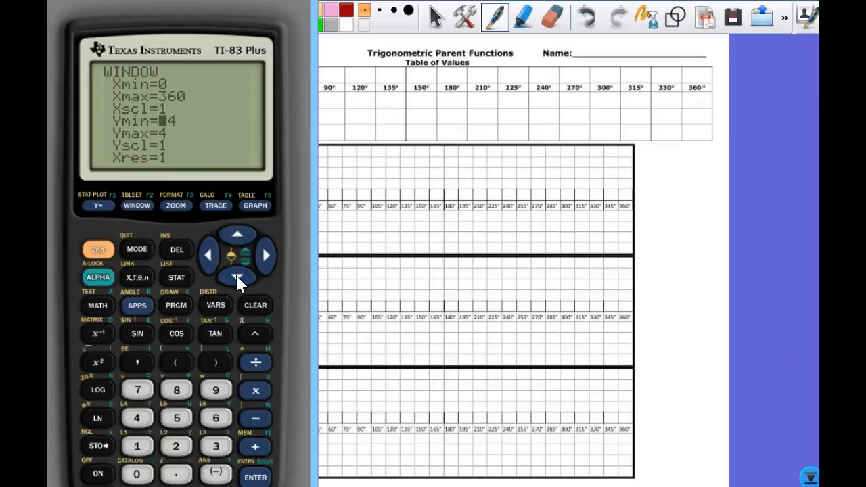
pyautogui.click(175, 418)
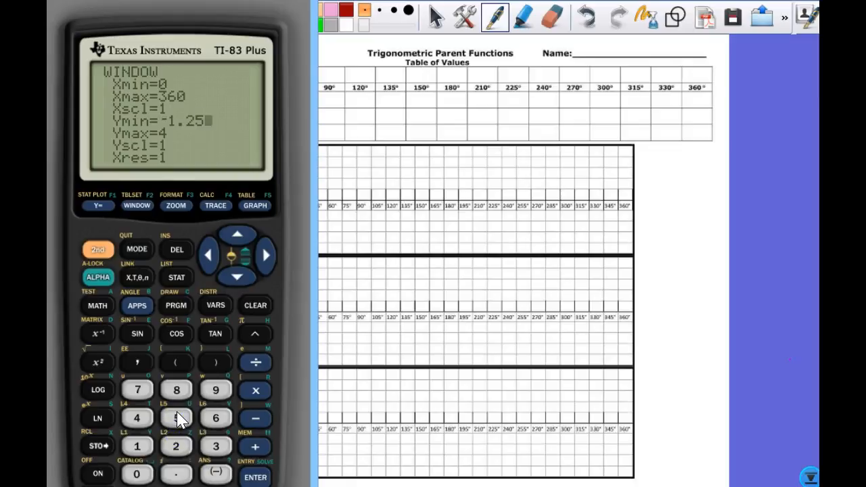
pyautogui.click(176, 446)
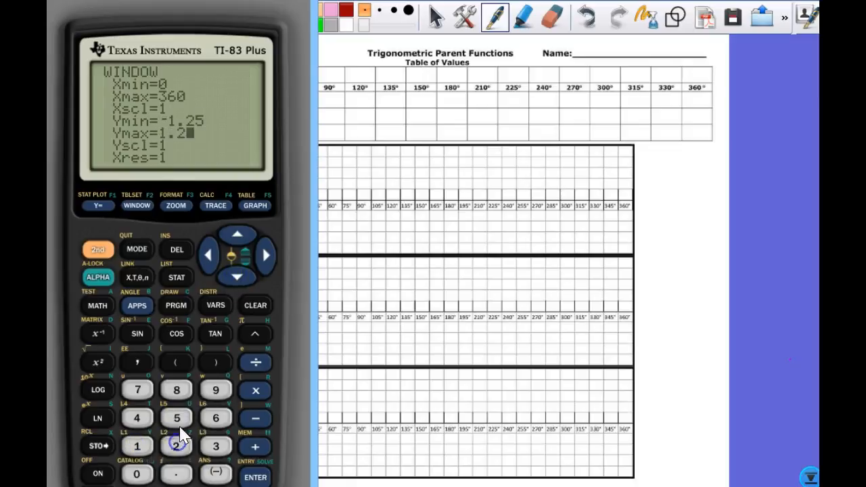
pyautogui.click(176, 419)
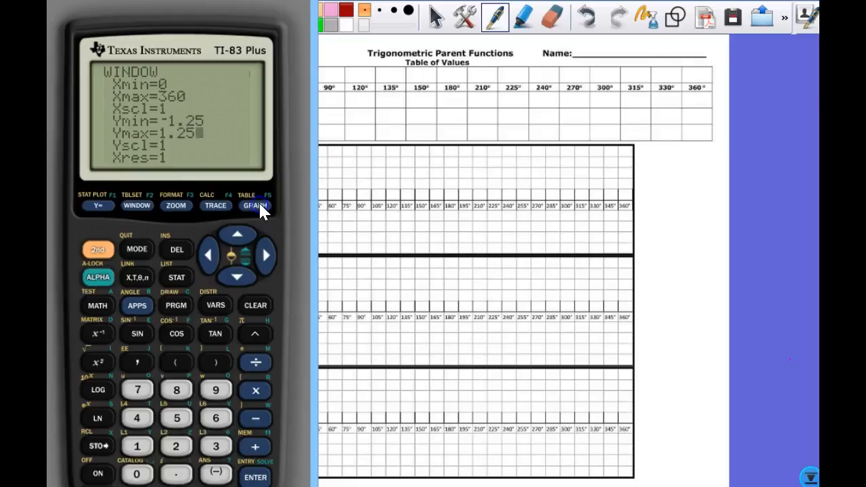
pyautogui.click(255, 205)
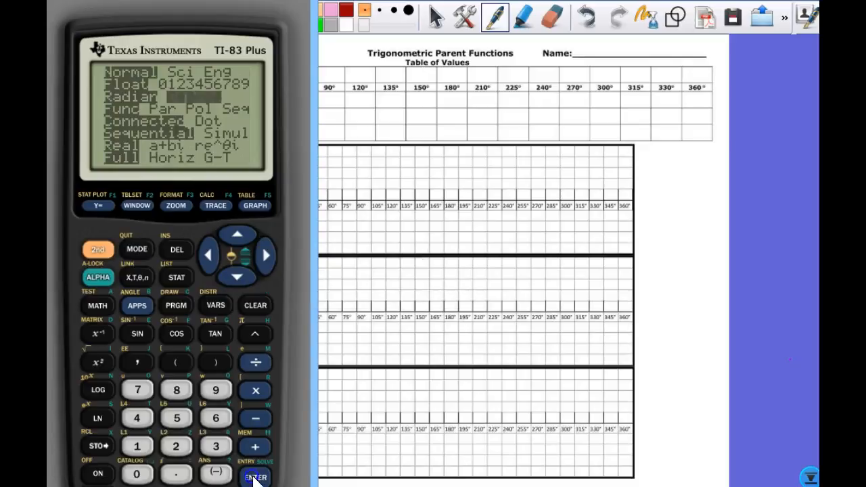
# - Select Degree angle mode and graph Y1=sin(X) across the 0–360 window
pyautogui.click(255, 206)
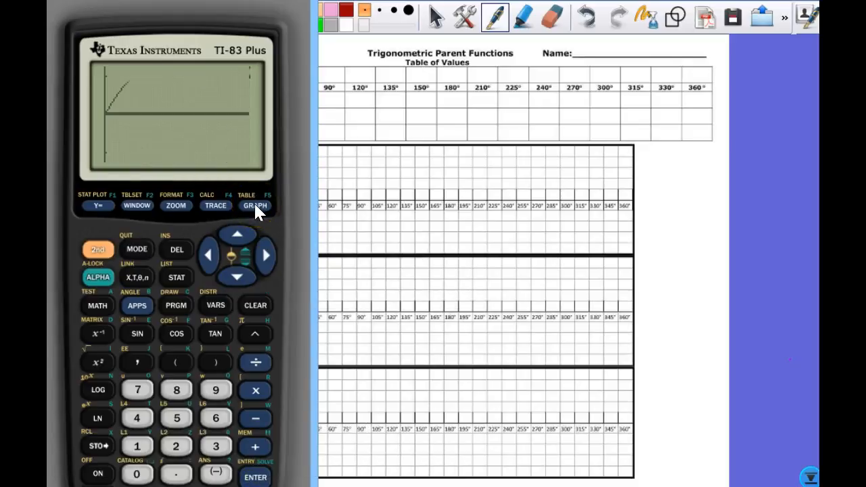
pyautogui.click(255, 205)
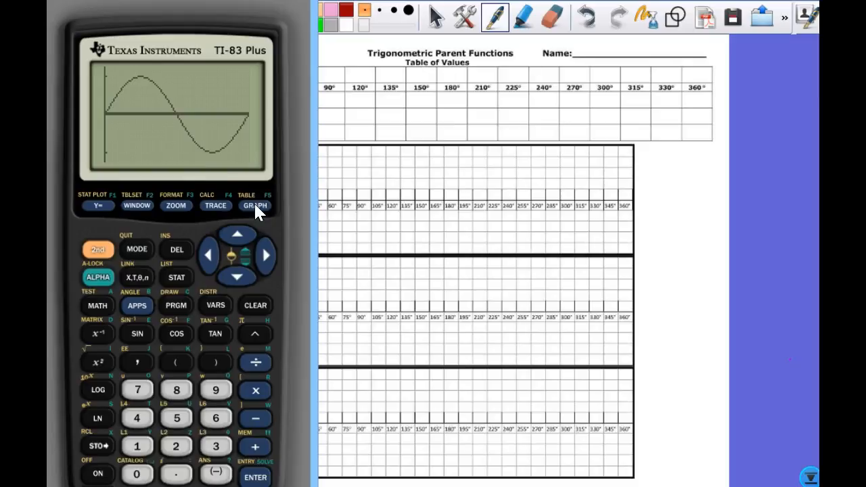
# - Trace sin(X) at X=0 and X=30, reading Y=0 and Y=.5
pyautogui.click(216, 205)
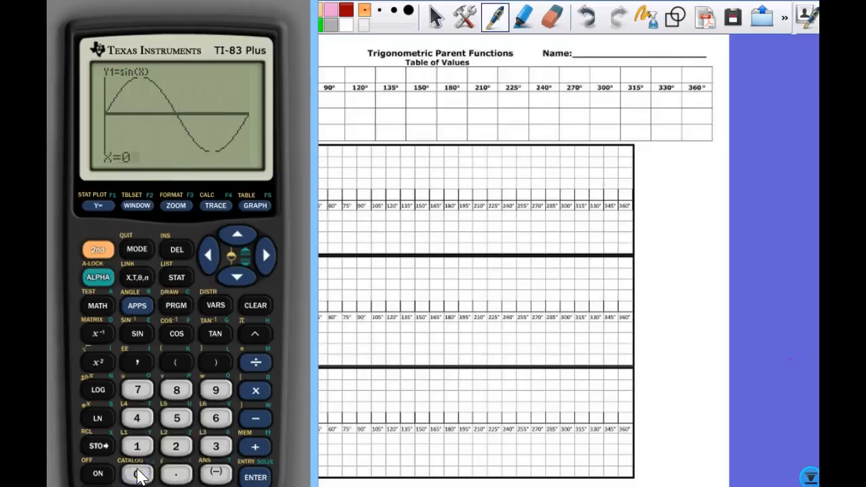
pyautogui.moveTo(113, 186)
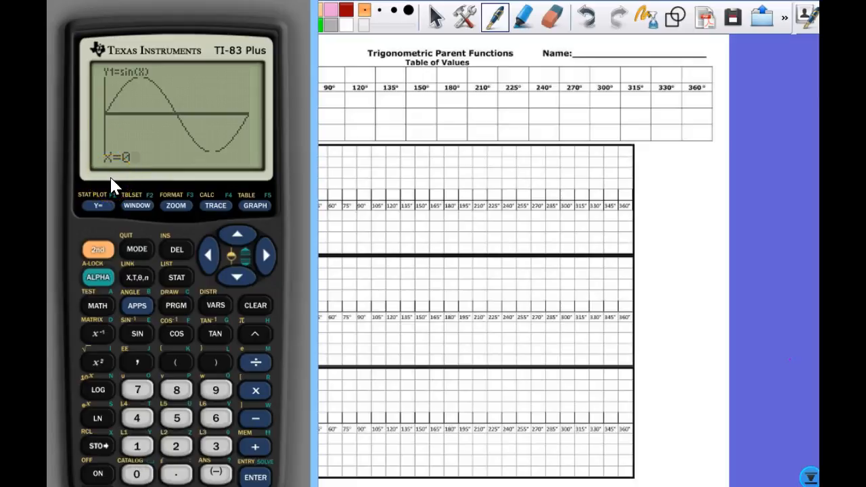
pyautogui.click(256, 479)
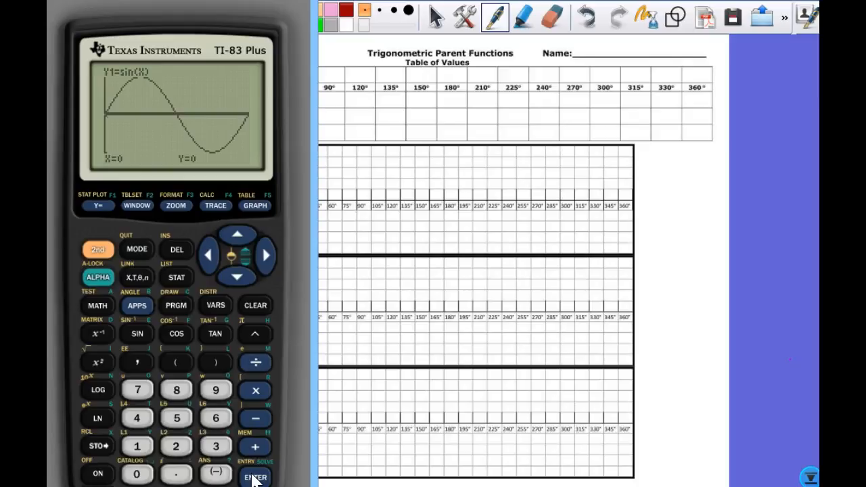
pyautogui.moveTo(192, 170)
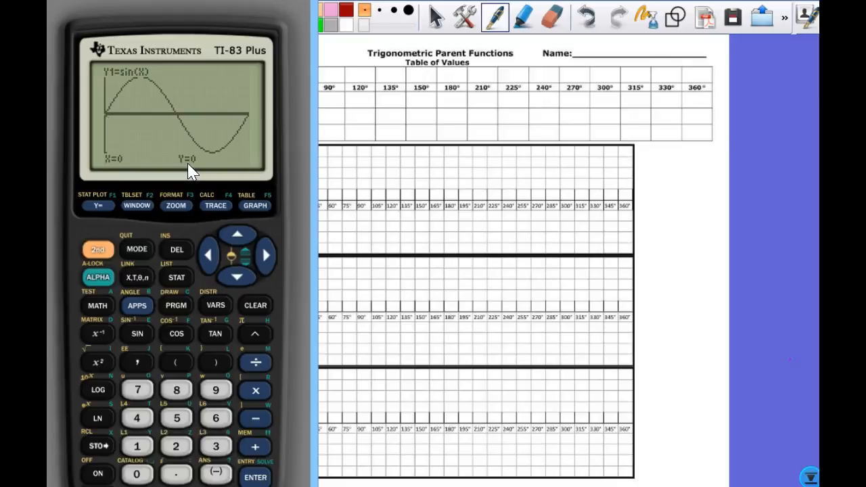
pyautogui.click(215, 446)
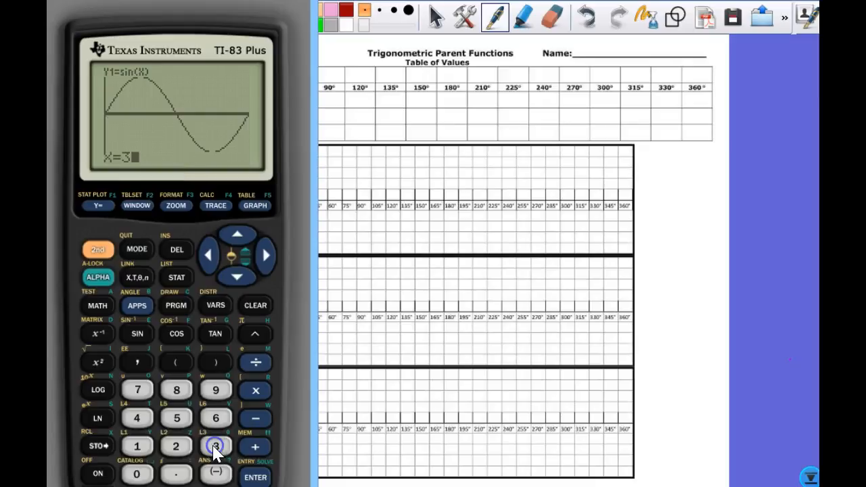
pyautogui.click(136, 473)
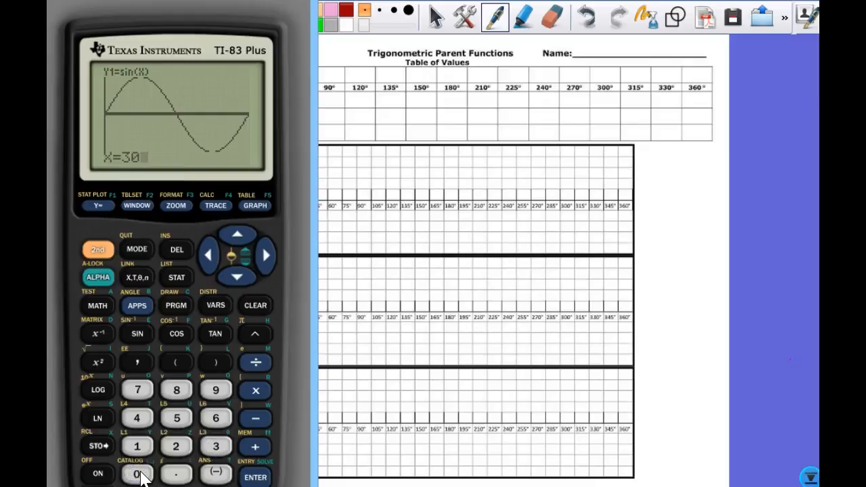
pyautogui.click(254, 476)
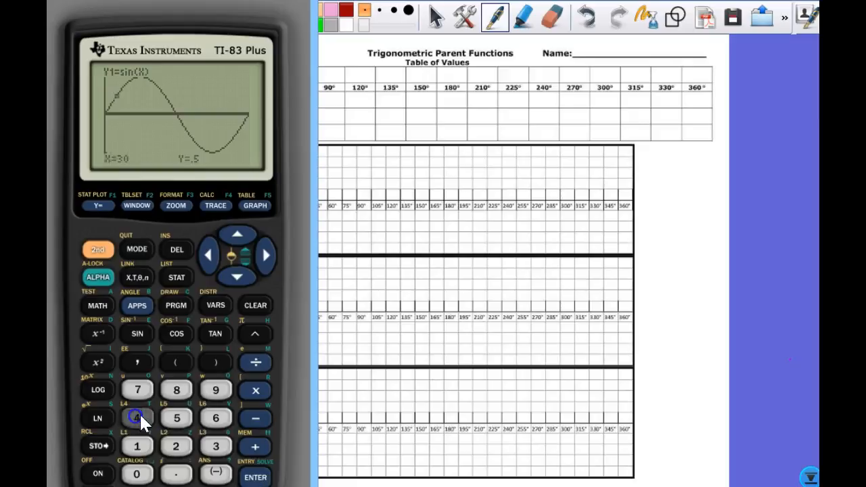
pyautogui.click(253, 478)
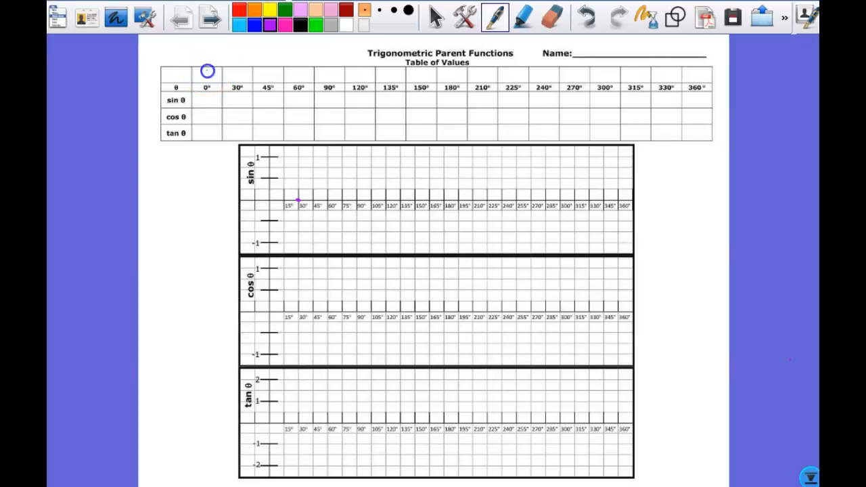
# - Handwrite 0 above the 0° column of the worksheet table
pyautogui.moveTo(230, 69); pyautogui.dragTo(244, 79)
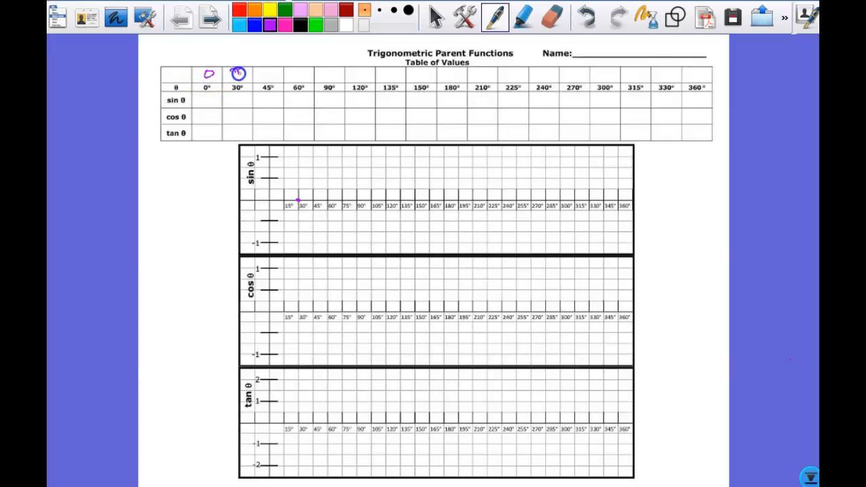